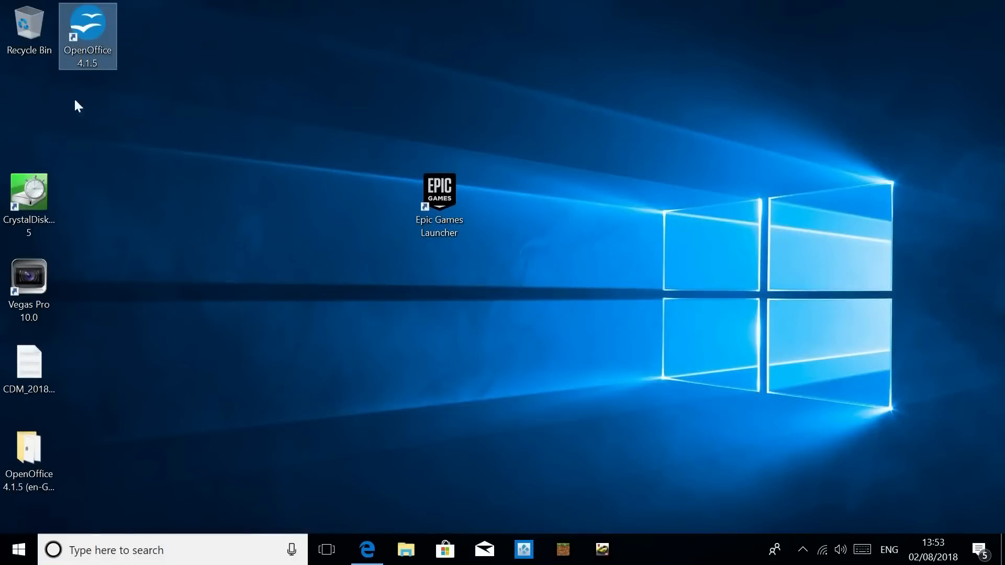
Step: Launch OpenOffice 4.1.5 from the desktop and start a new Text Document
{"action": "double_click", "coordinate": [88, 36]}
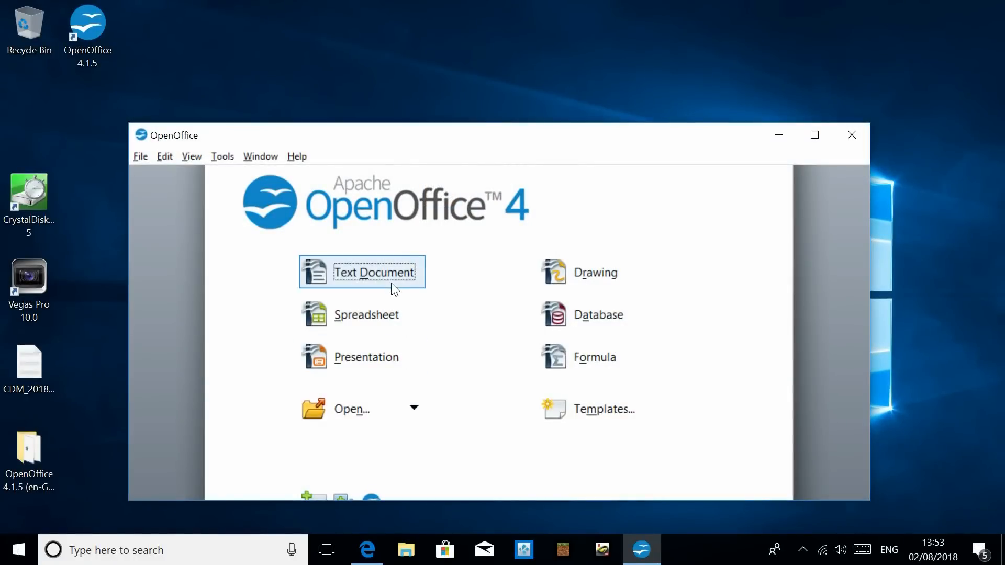
{"action": "left_click", "coordinate": [367, 550]}
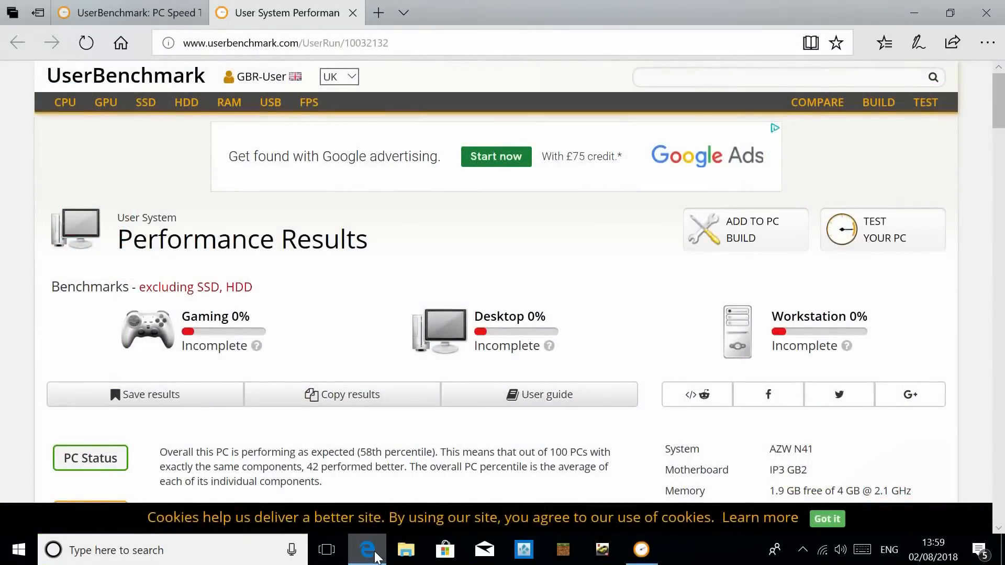
{"action": "mouse_move", "coordinate": [767, 395]}
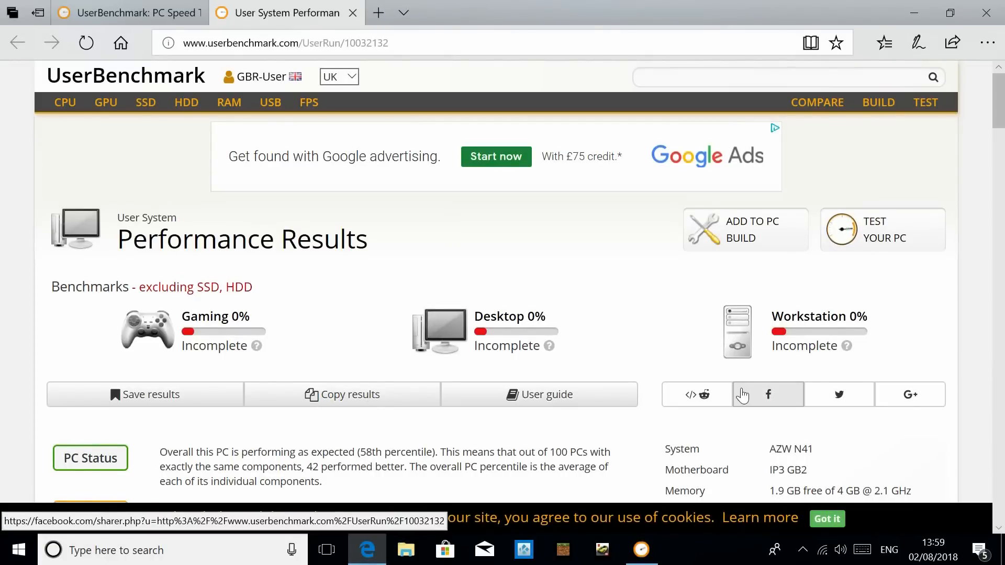
{"action": "mouse_move", "coordinate": [905, 384]}
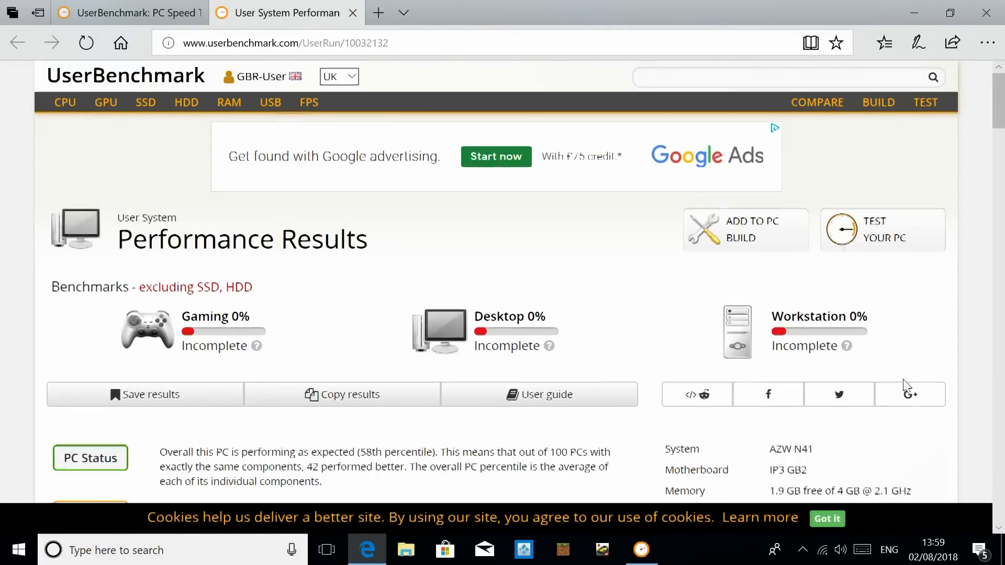
{"action": "scroll", "scroll_direction": "down", "scroll_amount": 3}
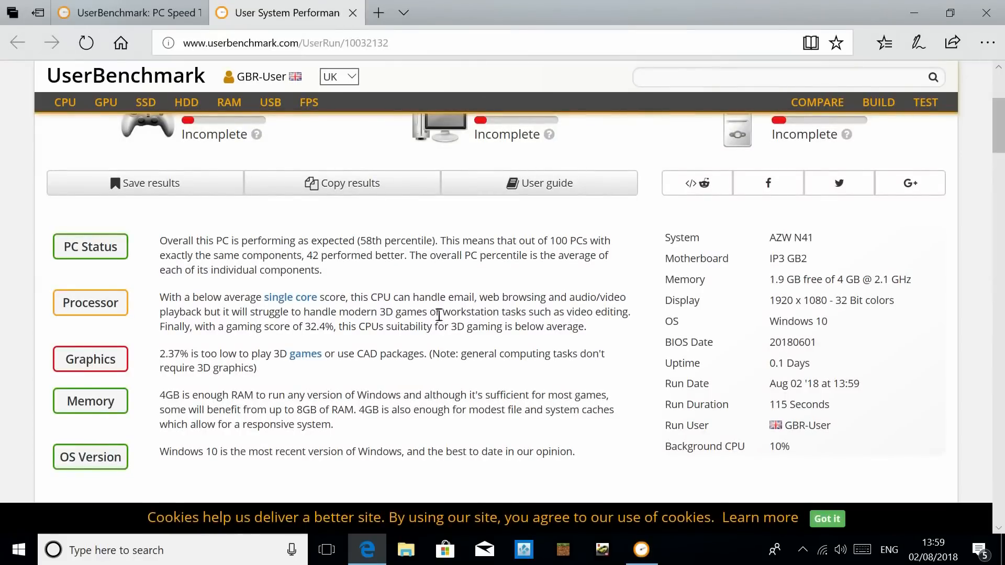
{"action": "scroll", "scroll_direction": "up", "scroll_amount": 3}
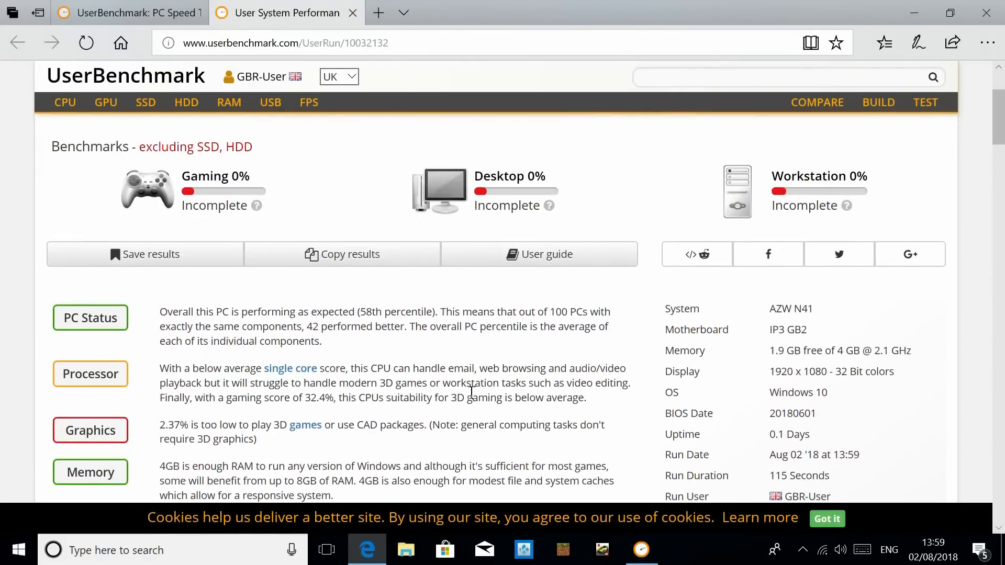
{"action": "scroll", "scroll_direction": "down", "scroll_amount": 3}
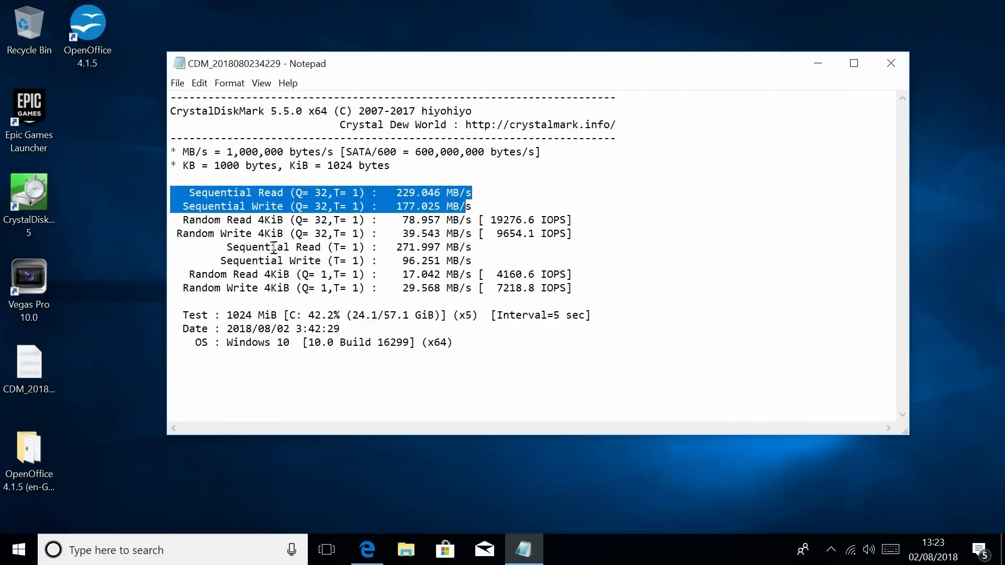
{"action": "left_click", "coordinate": [401, 220]}
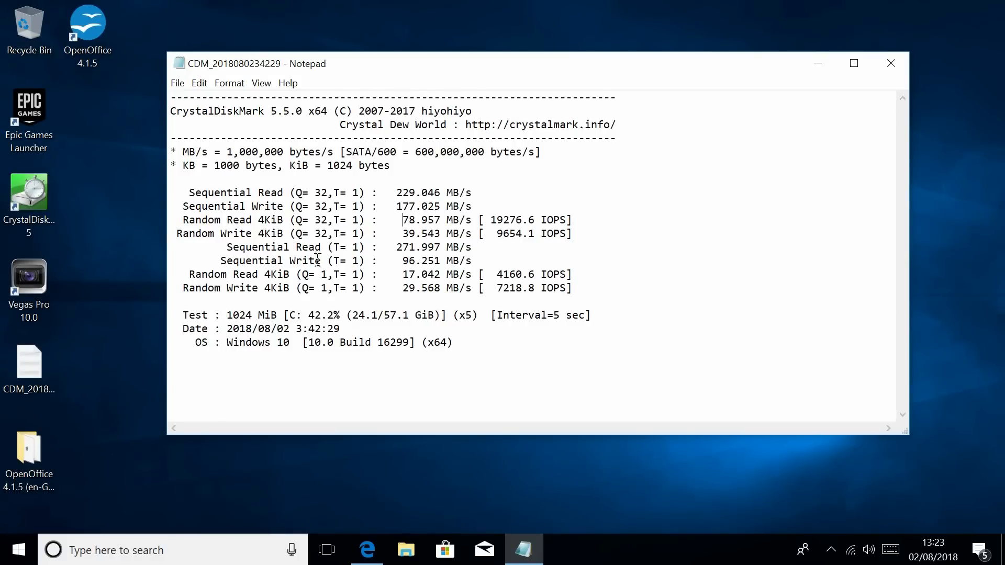
{"action": "mouse_move", "coordinate": [349, 265]}
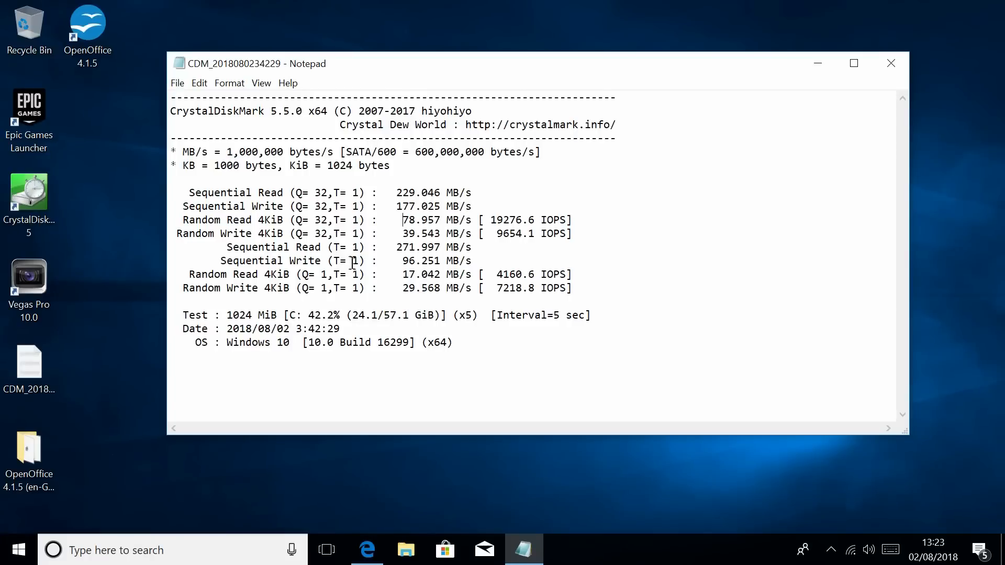
{"action": "mouse_move", "coordinate": [338, 274]}
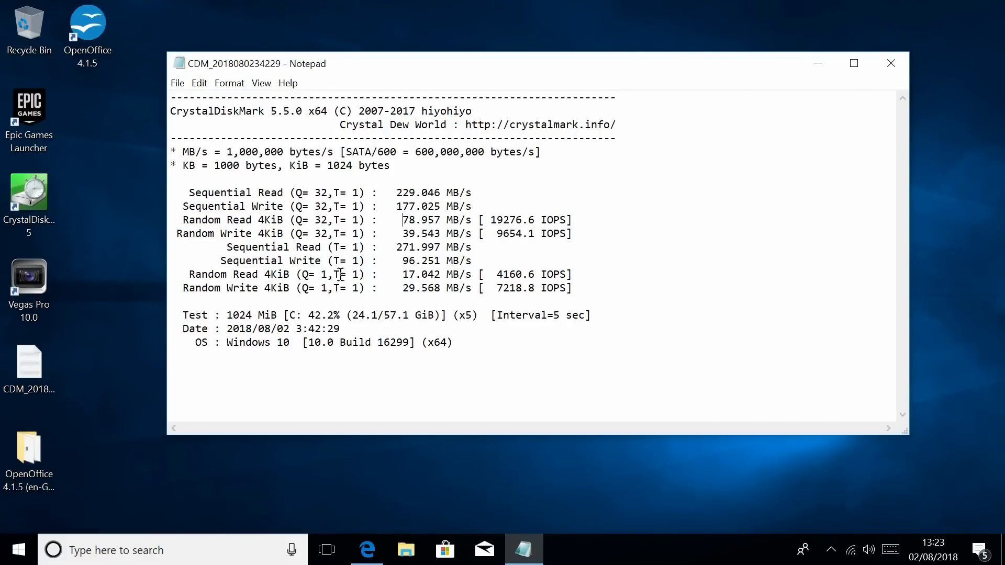
{"action": "mouse_move", "coordinate": [721, 108]}
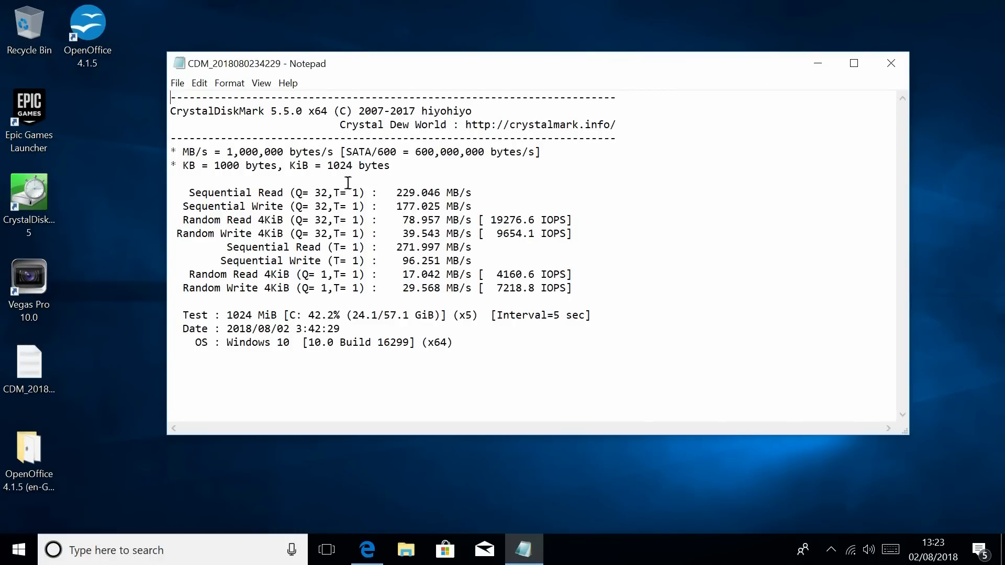
{"action": "mouse_move", "coordinate": [356, 202]}
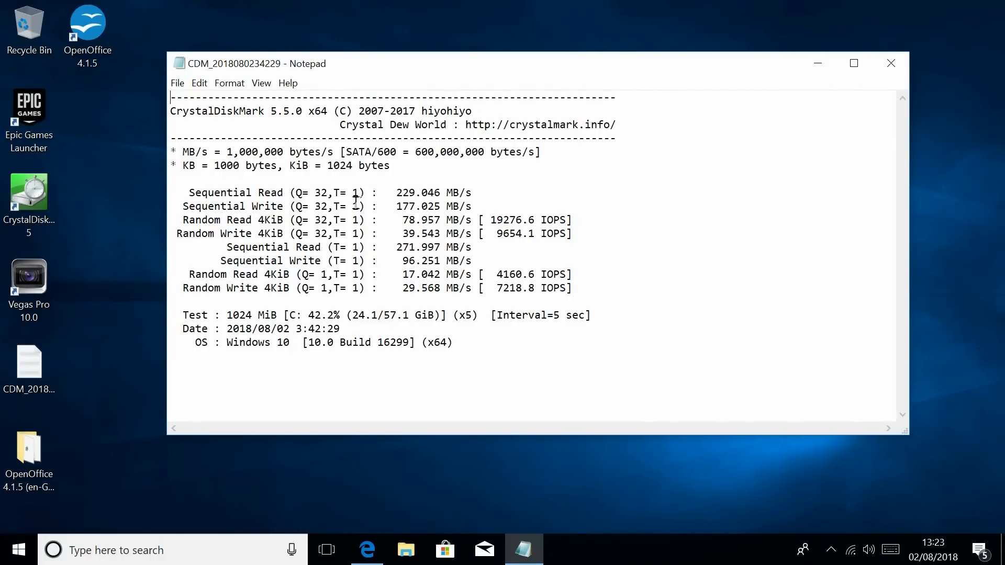
{"action": "left_click_drag", "start_coordinate": [187, 193], "coordinate": [472, 207]}
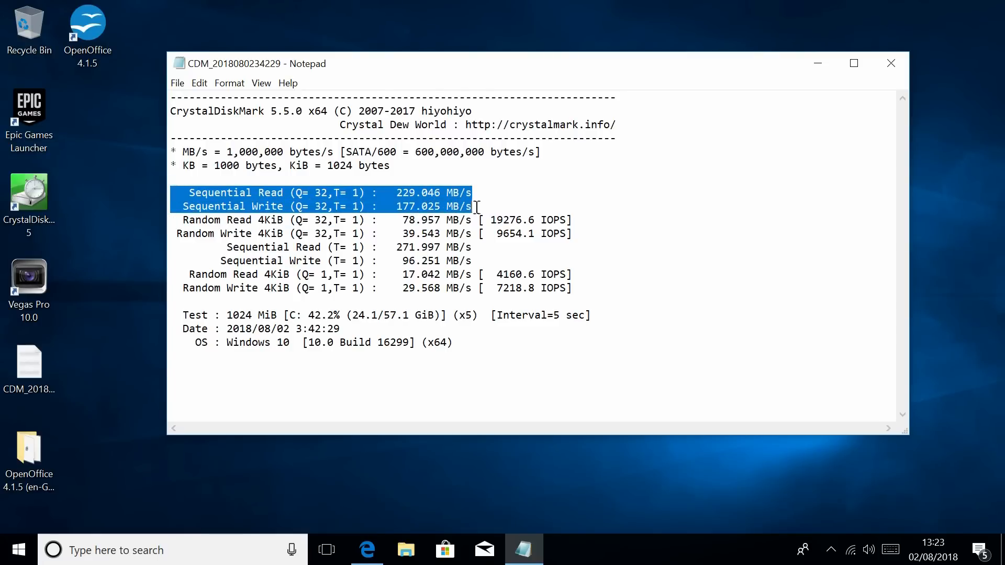
{"action": "mouse_move", "coordinate": [328, 247]}
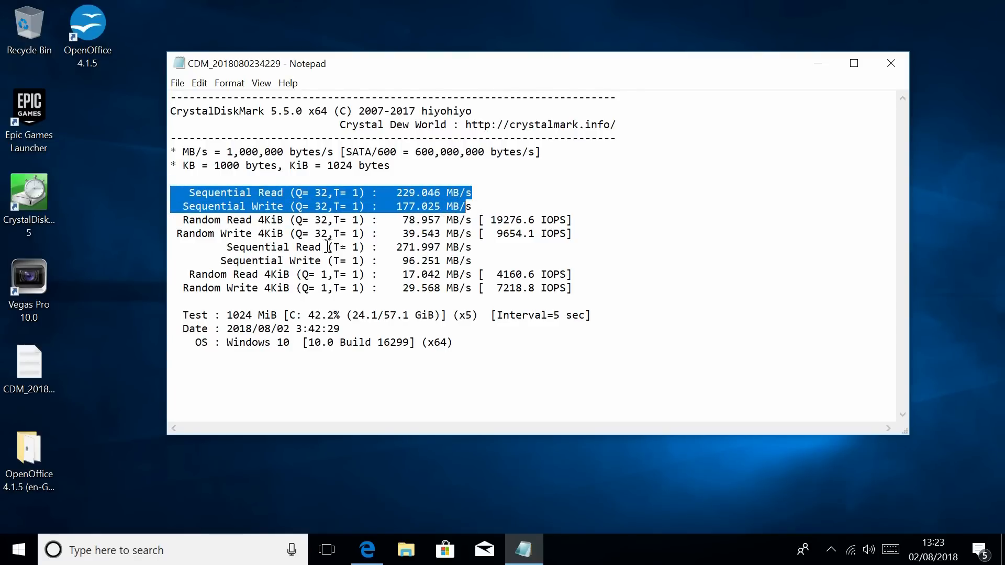
{"action": "left_click", "coordinate": [367, 550]}
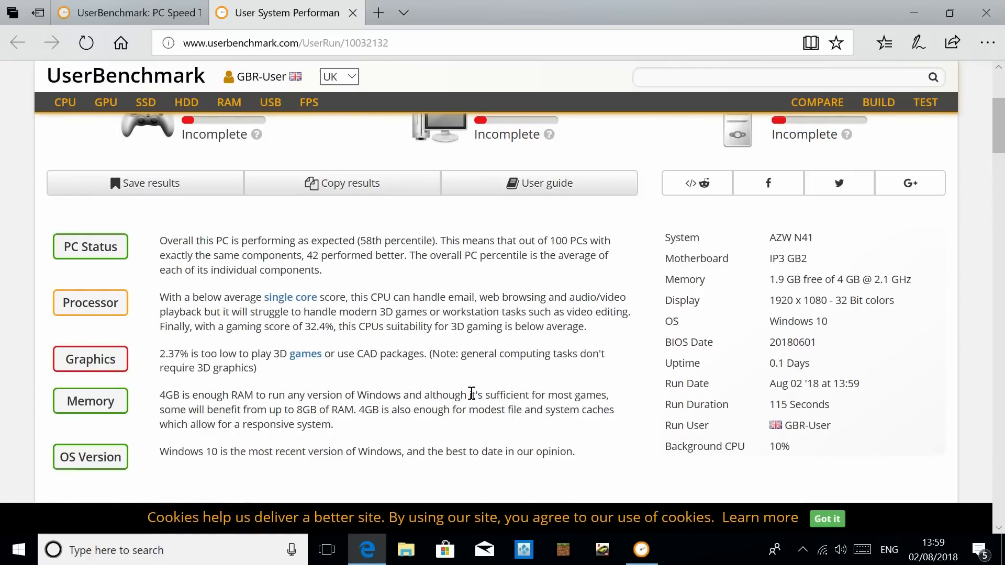
{"action": "scroll", "scroll_direction": "up", "scroll_amount": 3}
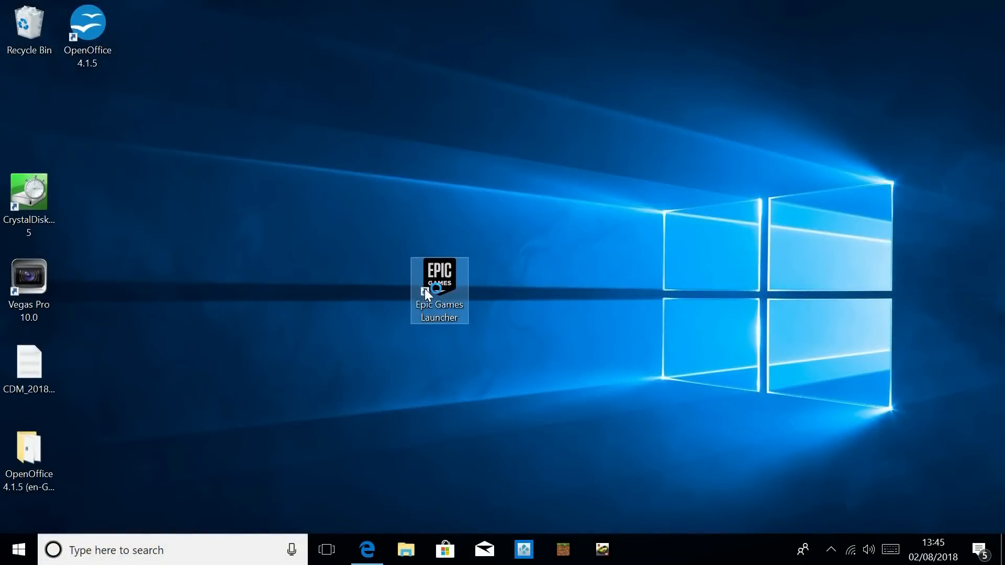
Step: Run the Epic Games Launcher as administrator from its context menu
{"action": "right_click", "coordinate": [439, 290]}
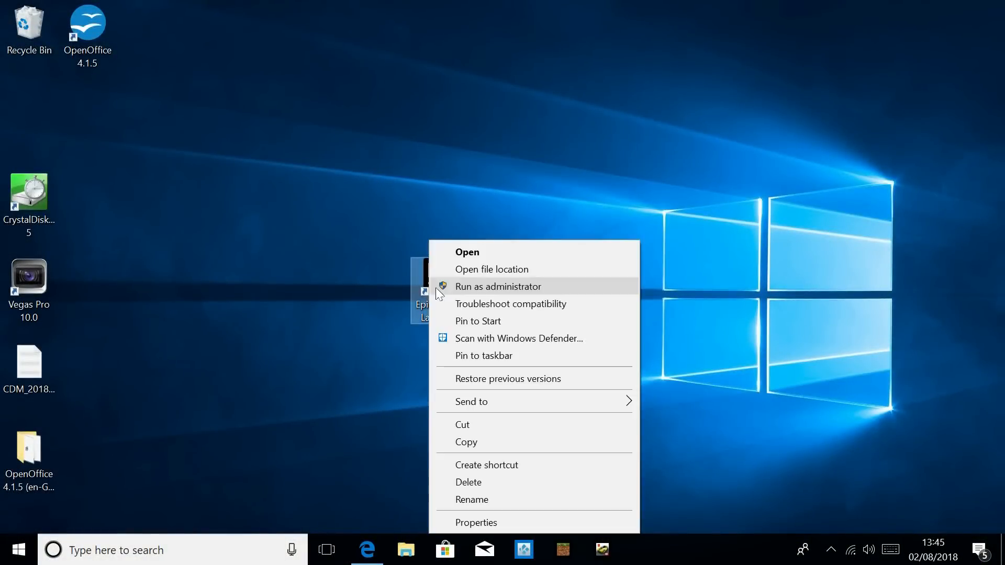
{"action": "left_click", "coordinate": [497, 287]}
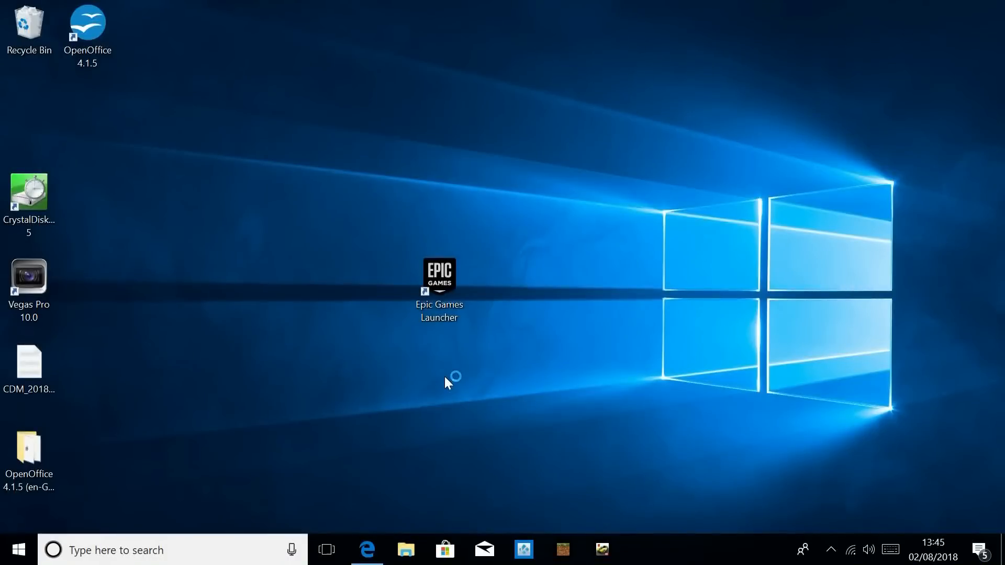
{"action": "left_click", "coordinate": [439, 279]}
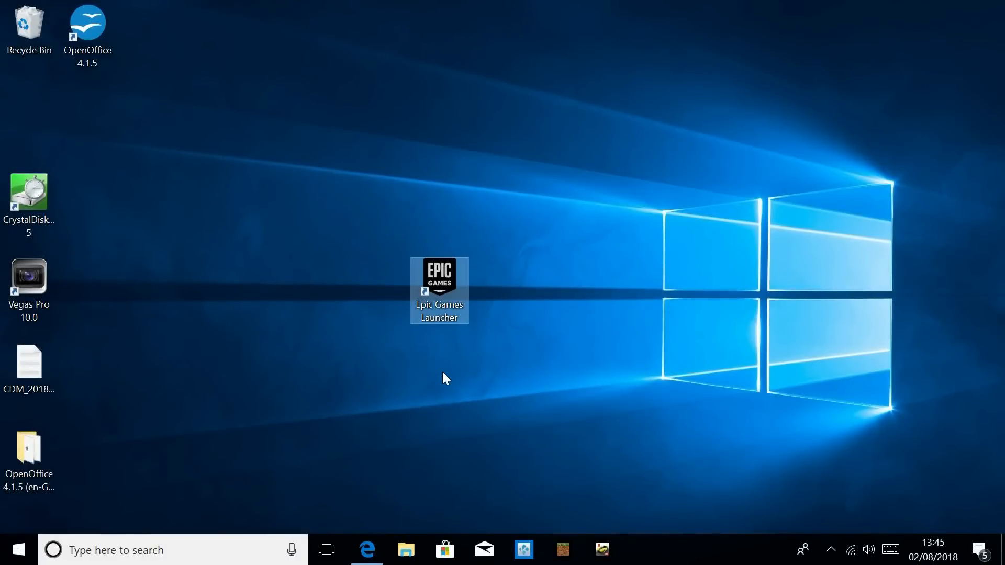
Step: Bring up Task Manager via the Ctrl+Alt+Delete security screen
{"action": "key", "text": "ctrl+alt+delete"}
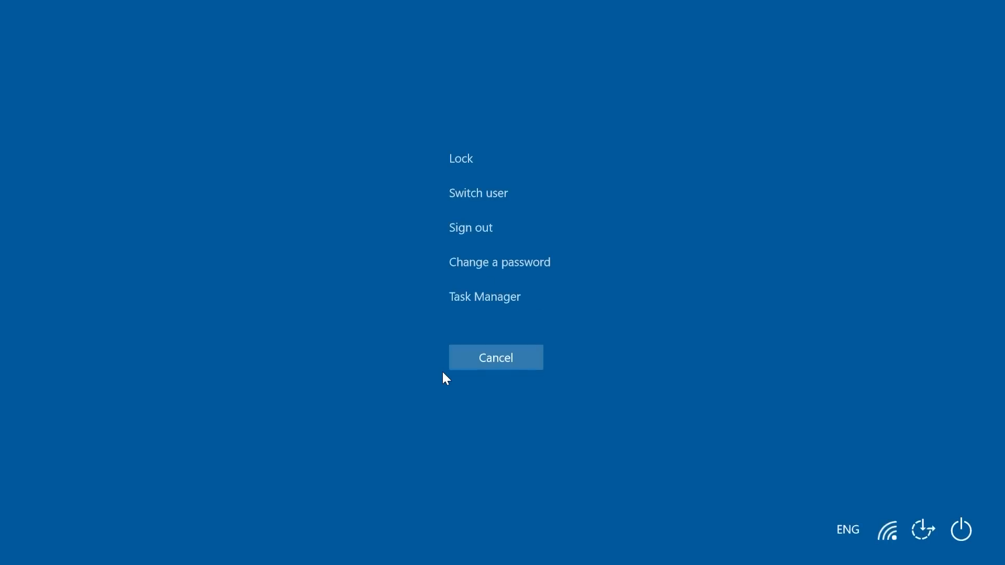
{"action": "left_click", "coordinate": [485, 297]}
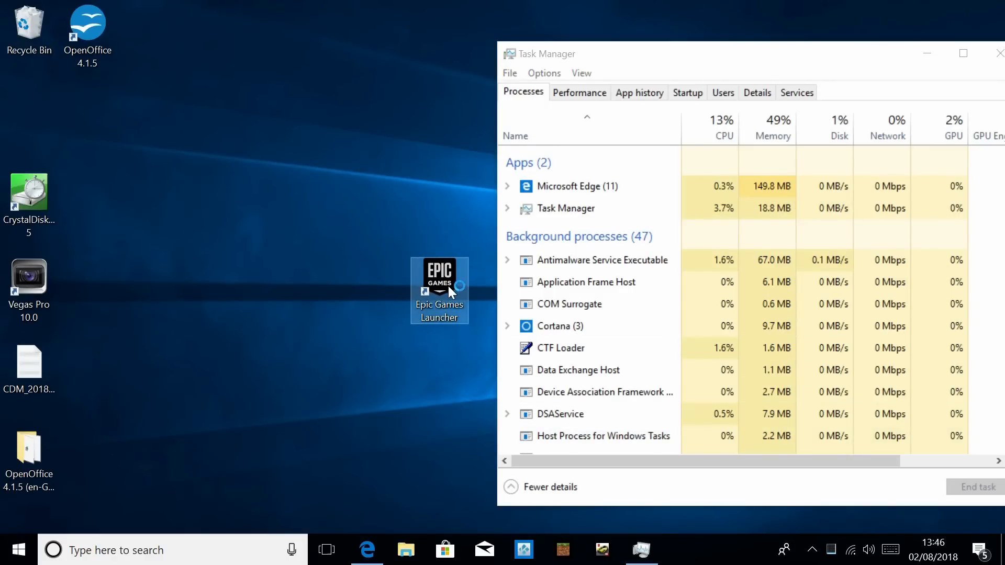
{"action": "right_click", "coordinate": [579, 435]}
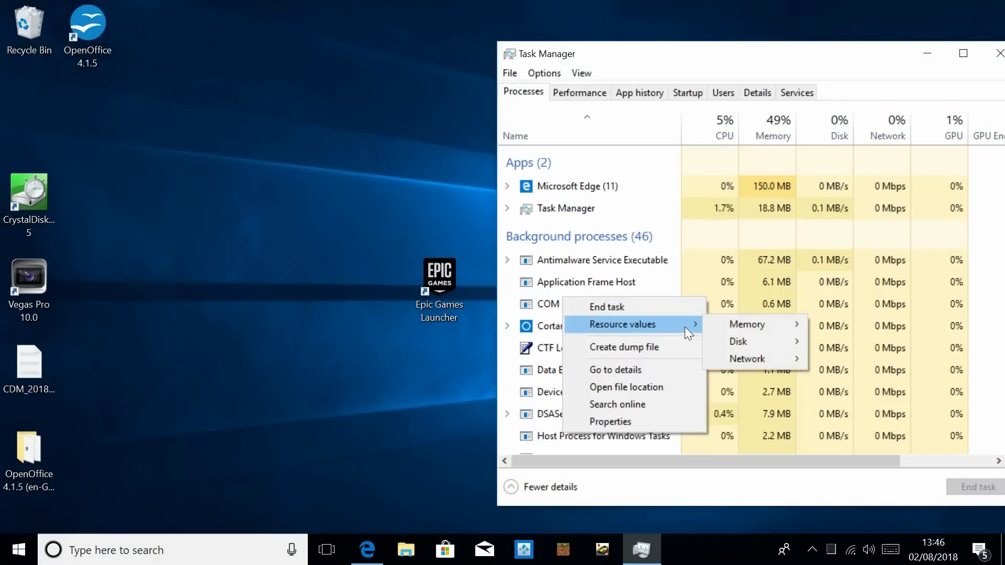
{"action": "mouse_move", "coordinate": [755, 341]}
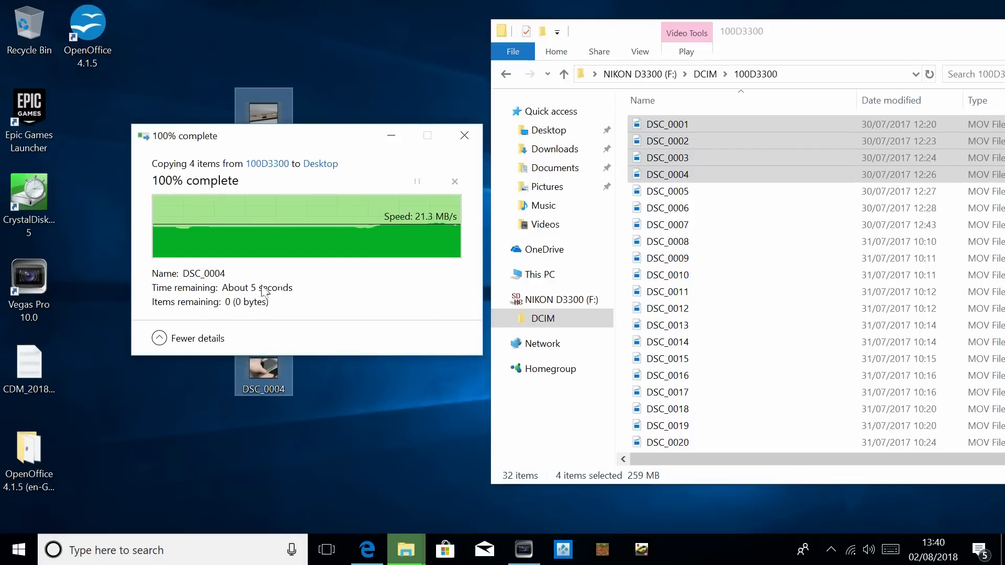
Step: Copy clips DSC_0001–DSC_0004 from F:\DCIM\100D3300 to the Desktop
{"action": "left_click", "coordinate": [463, 135]}
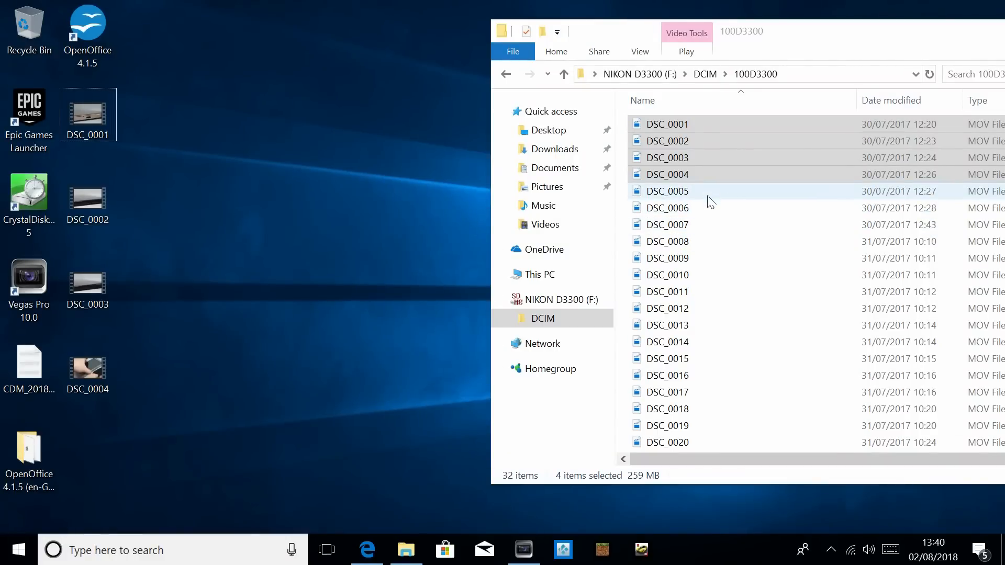
{"action": "left_click", "coordinate": [667, 257]}
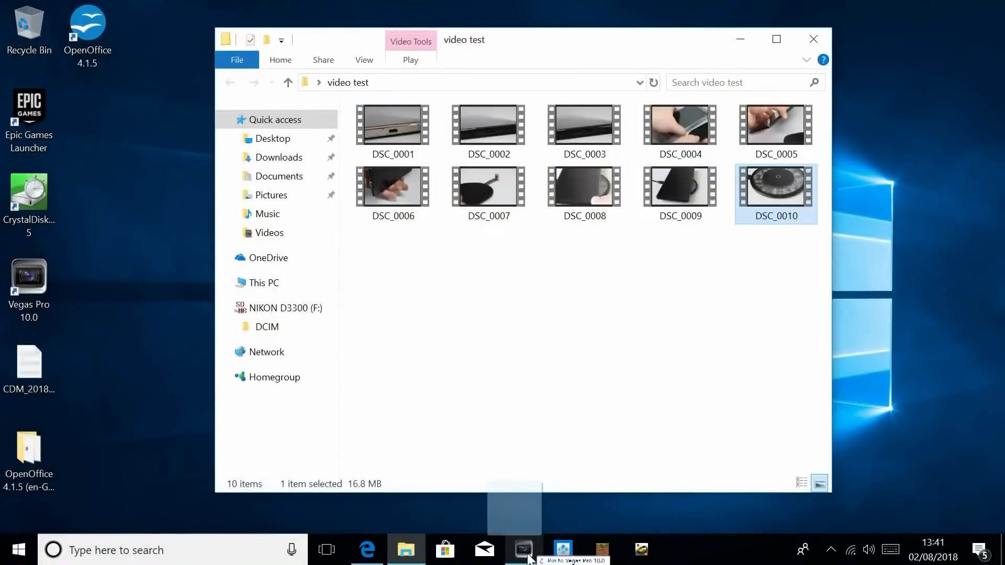
Step: Bring clip DSC_0010 from the video test folder onto the Vegas Pro timeline
{"action": "left_click", "coordinate": [522, 550]}
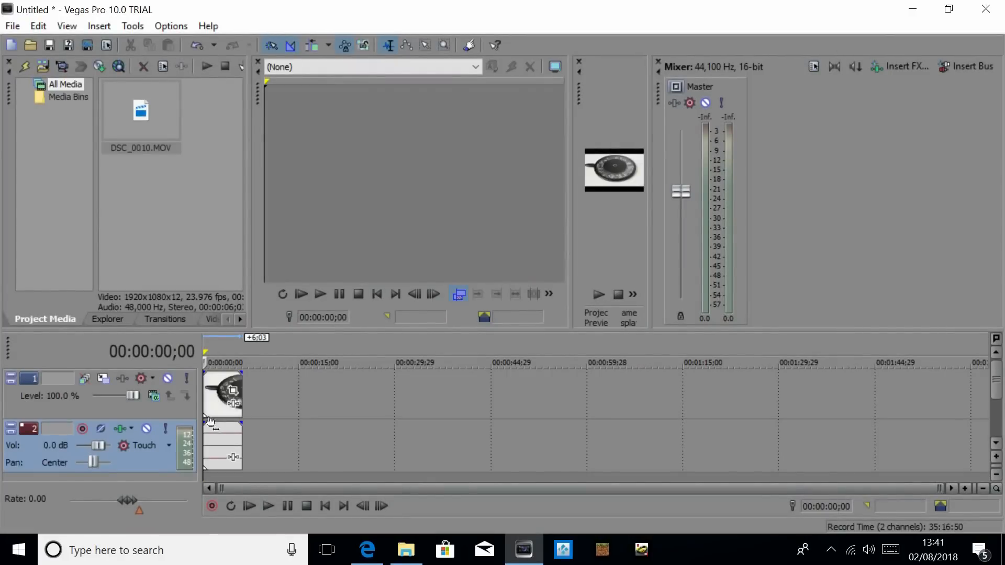
{"action": "right_click", "coordinate": [222, 394]}
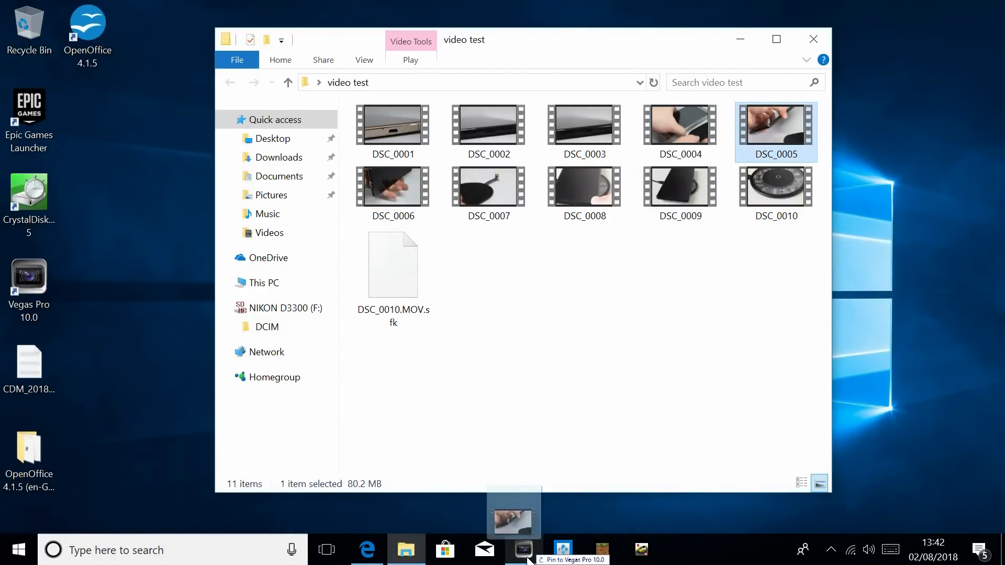
{"action": "left_click", "coordinate": [522, 550]}
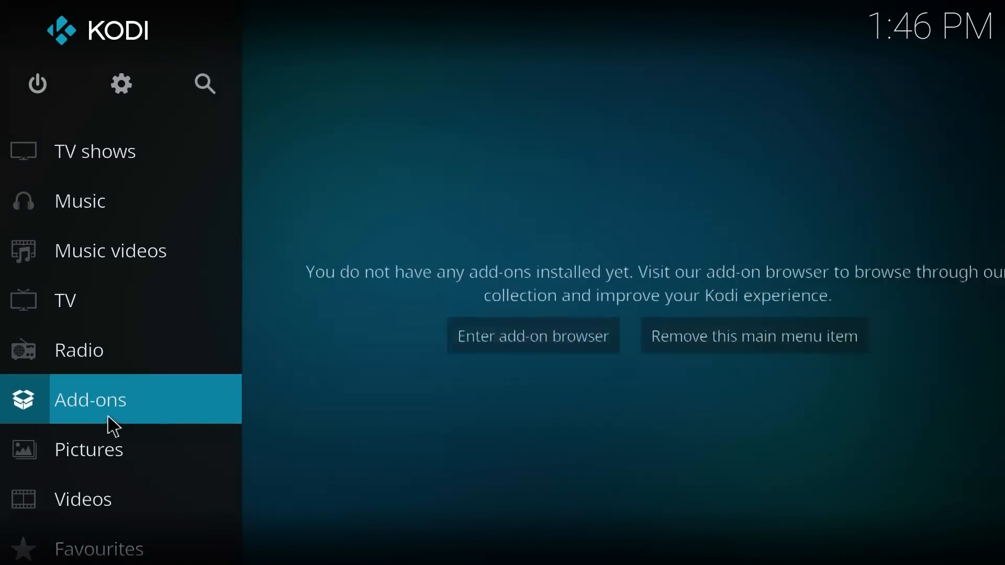
Step: Browse the Kodi Add-on repository's Video add-ons catalog from the Add-ons section
{"action": "left_click", "coordinate": [90, 399]}
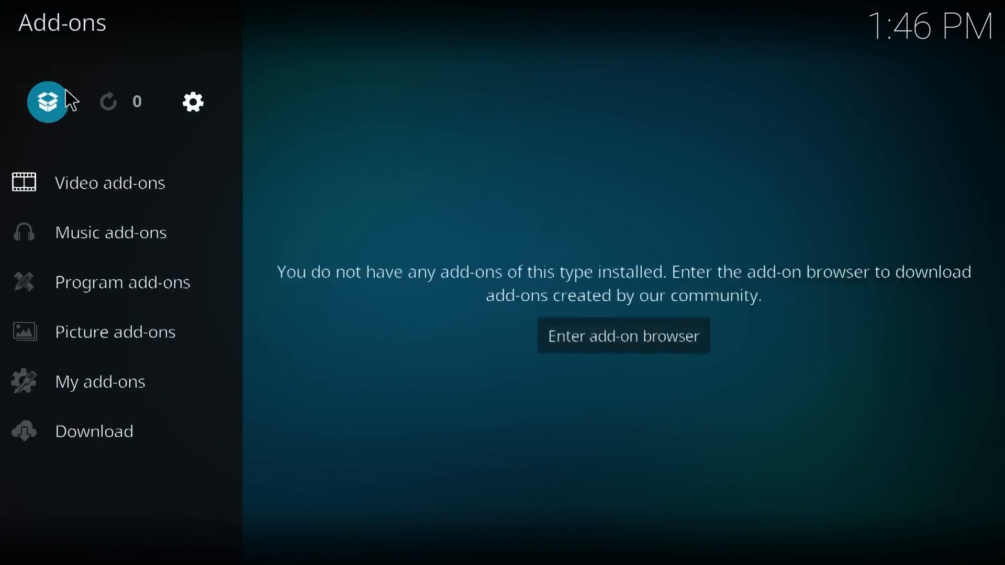
{"action": "left_click", "coordinate": [622, 336]}
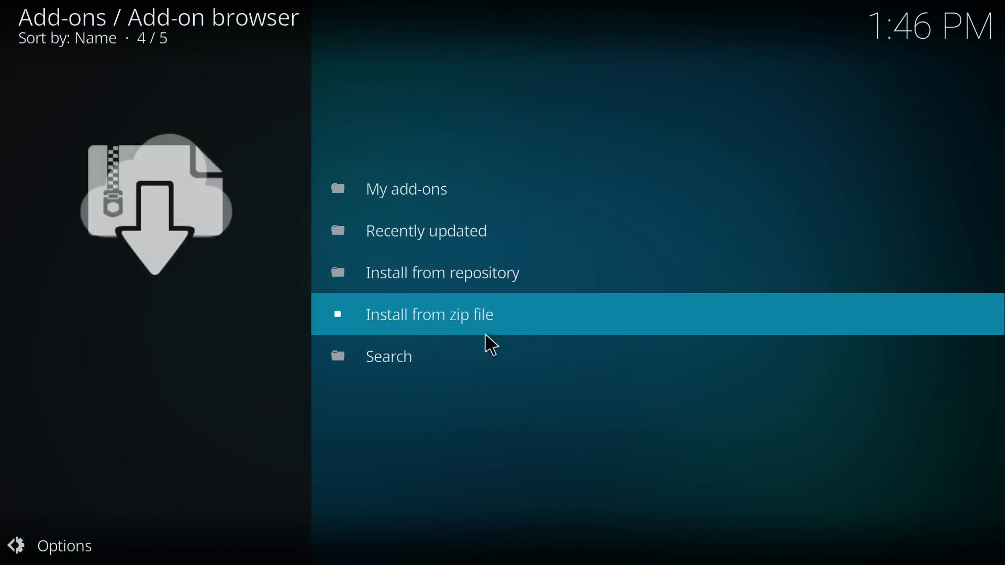
{"action": "left_click", "coordinate": [442, 272]}
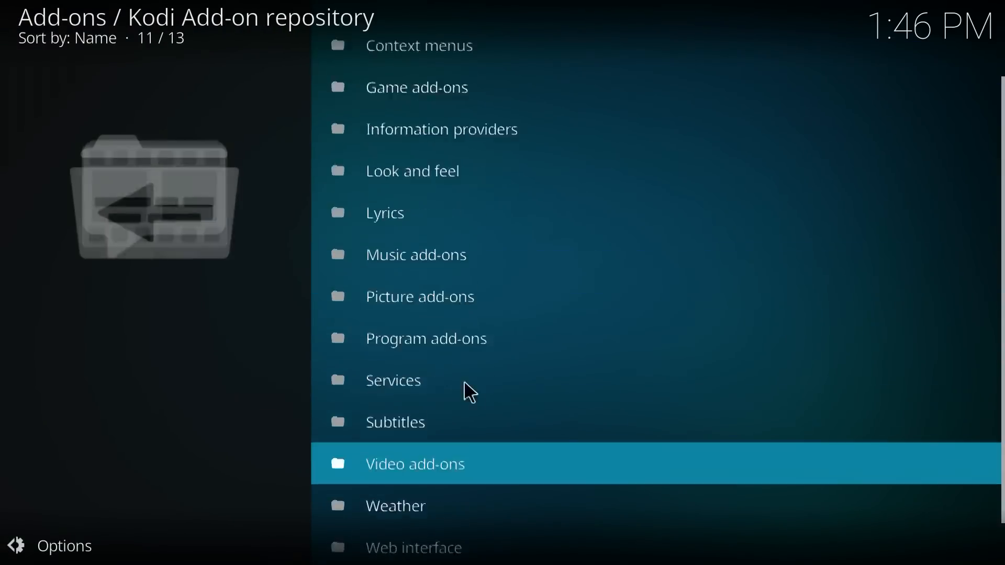
{"action": "left_click", "coordinate": [414, 464]}
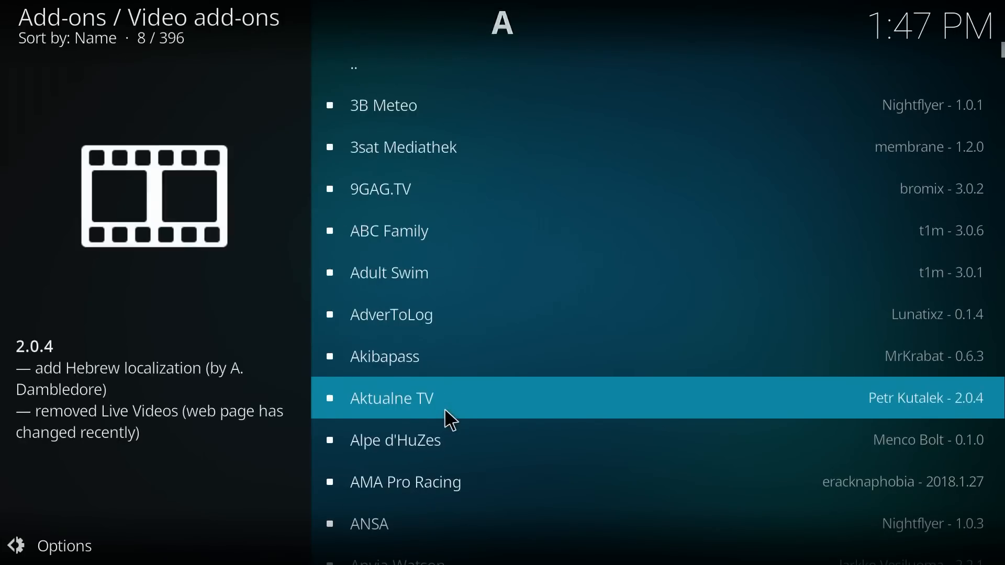
{"action": "scroll", "scroll_direction": "down", "scroll_amount": 3}
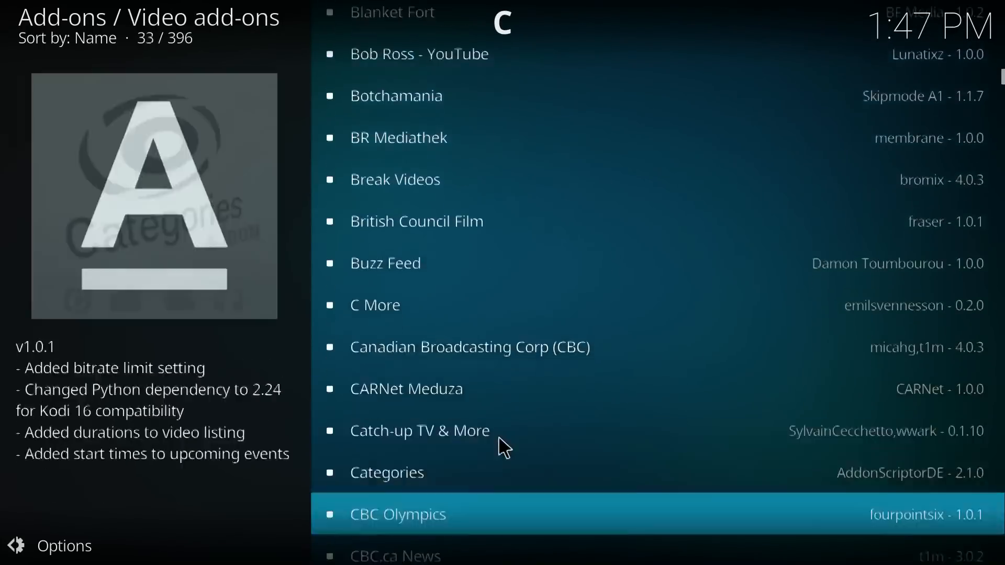
{"action": "scroll", "scroll_direction": "down", "scroll_amount": 3}
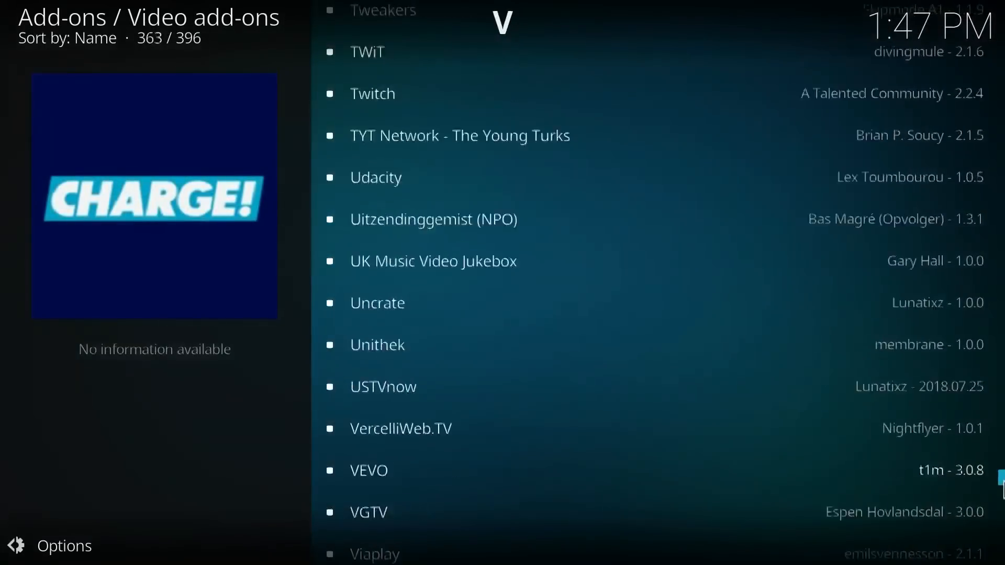
{"action": "scroll", "scroll_direction": "down", "scroll_amount": 3}
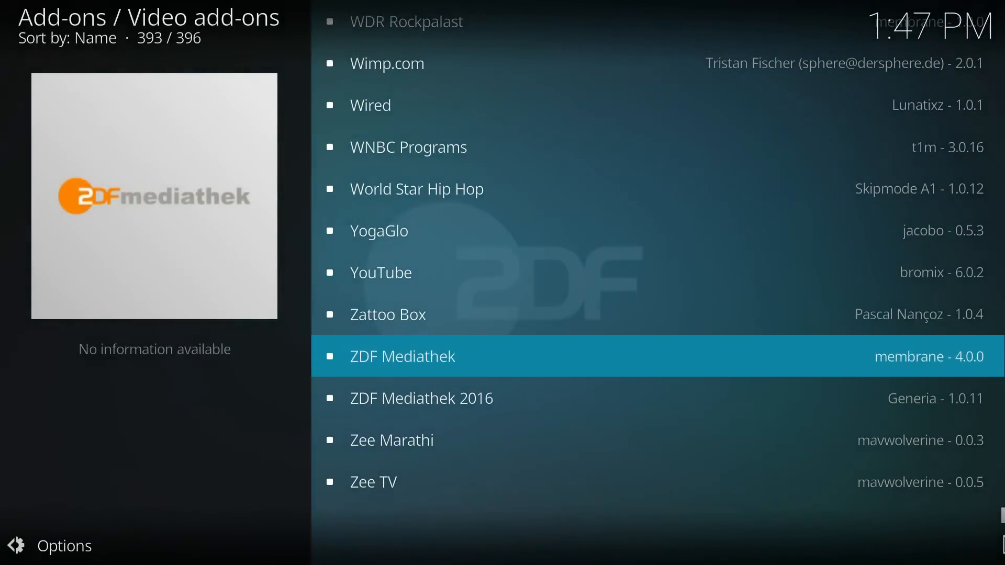
Step: View the YouTube add-on's install page, then return to the Video add-ons list
{"action": "left_click", "coordinate": [380, 273]}
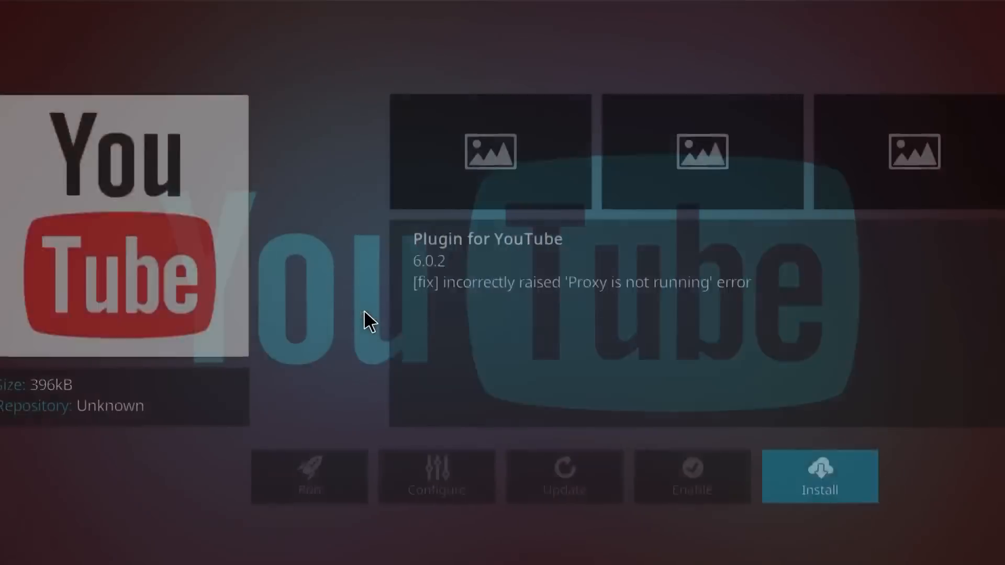
{"action": "left_click", "coordinate": [819, 477]}
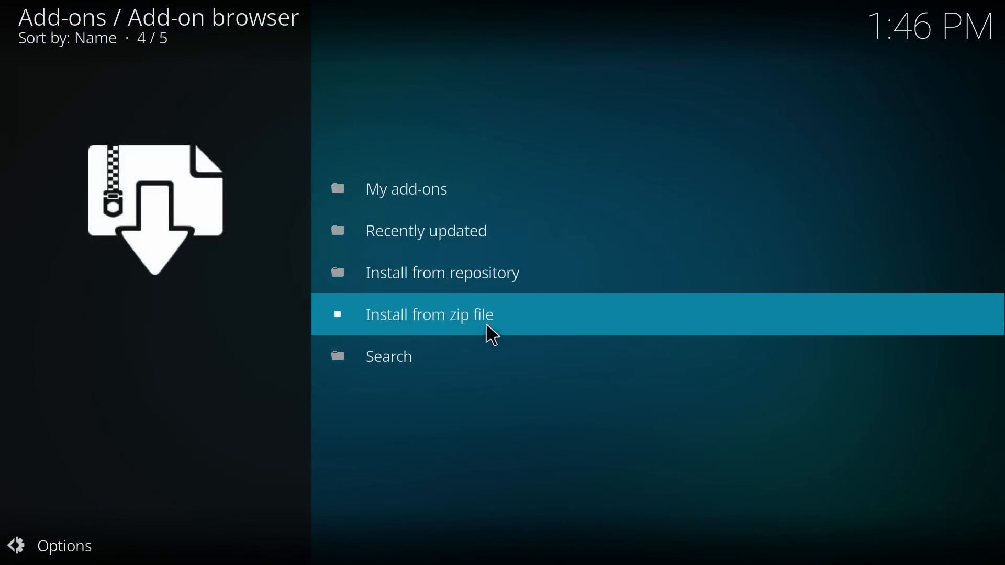
{"action": "left_click", "coordinate": [442, 273]}
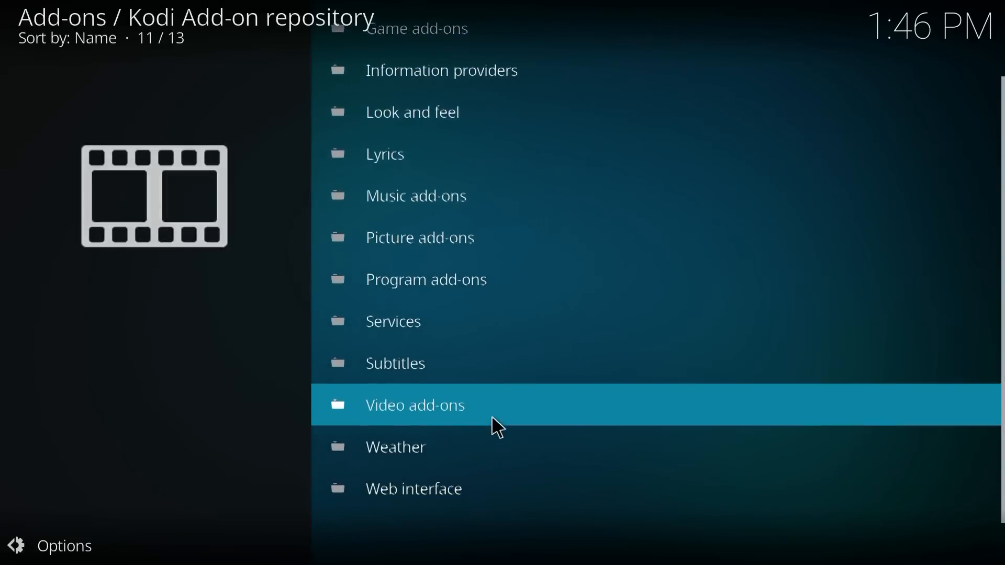
{"action": "left_click", "coordinate": [414, 405]}
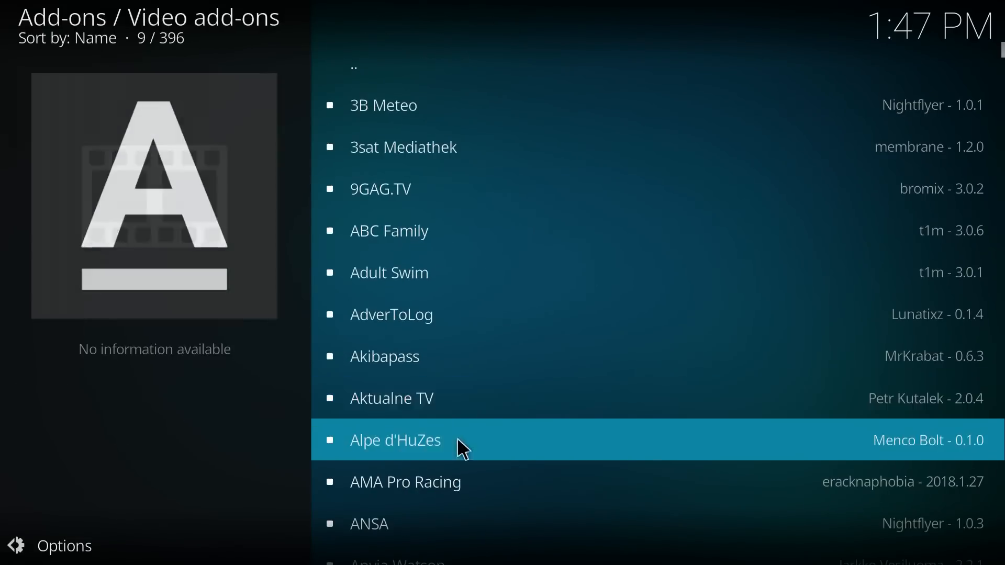
{"action": "scroll", "scroll_direction": "down", "scroll_amount": 3}
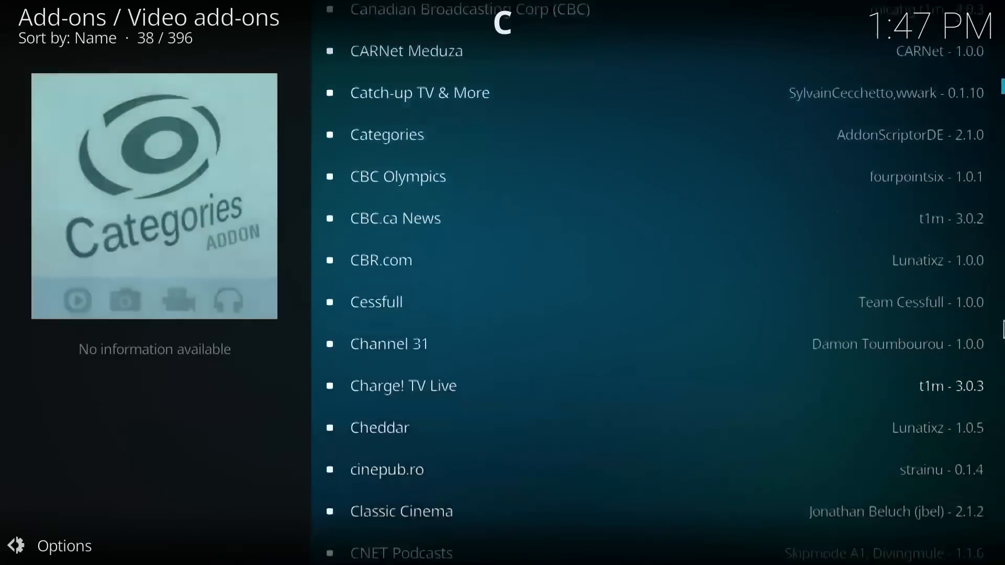